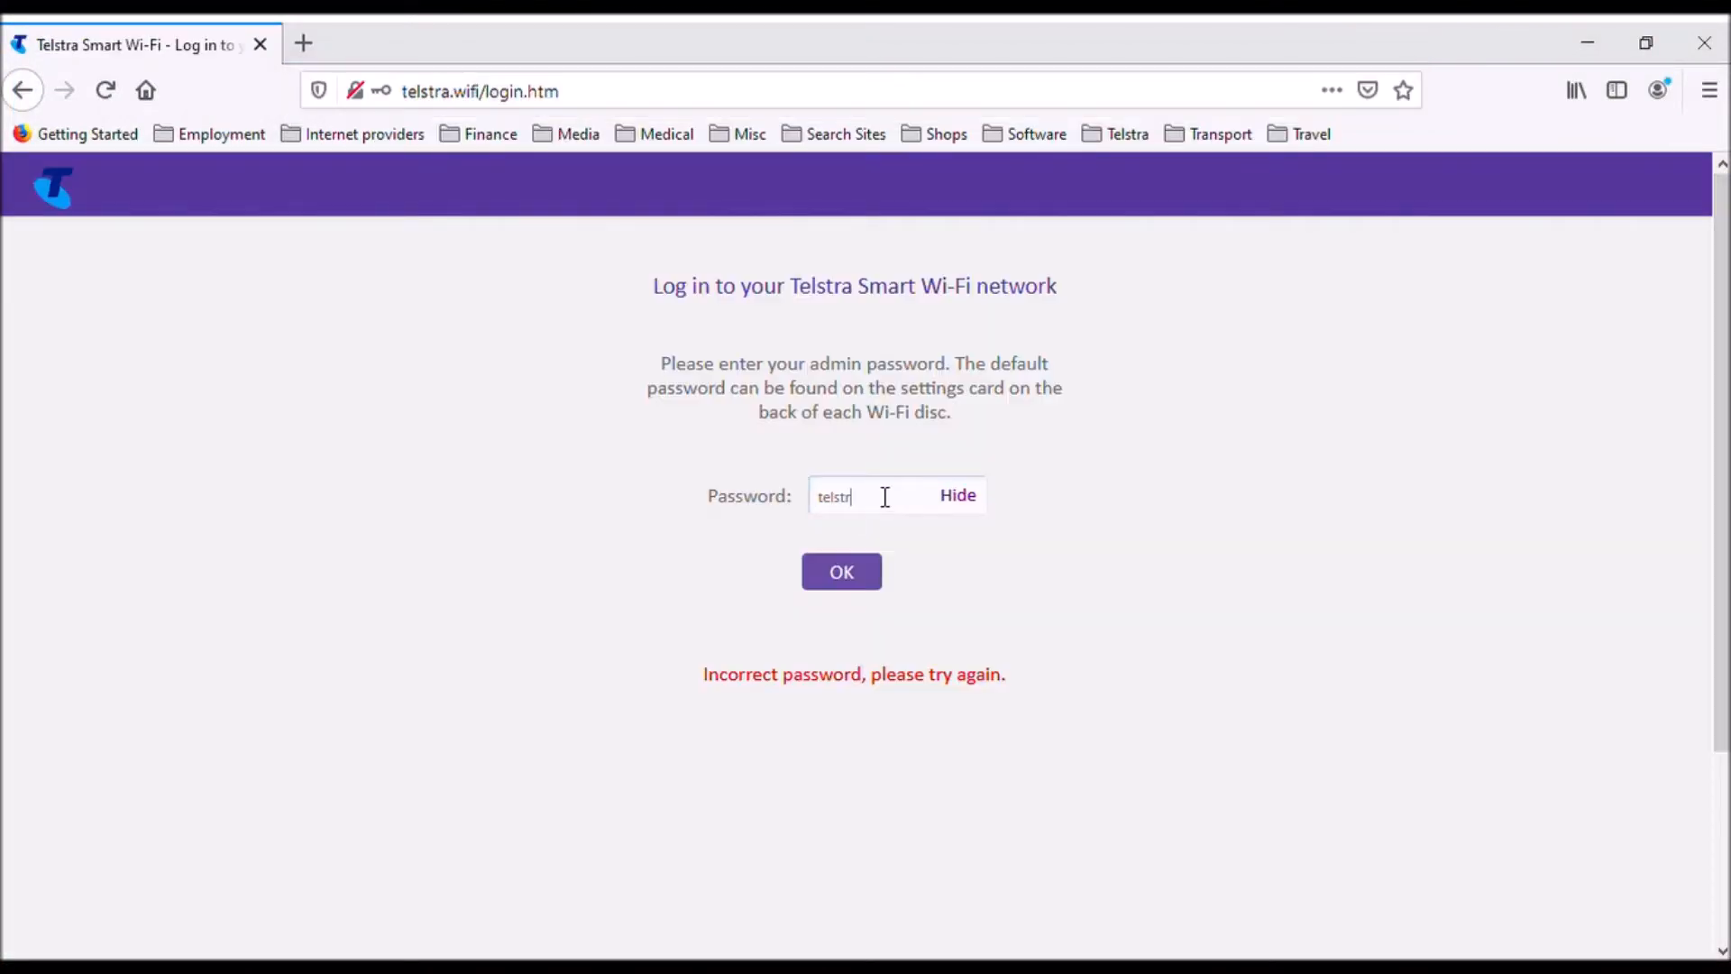
# Submit the admin password to reach the booster's Settings pages
pyautogui.click(840, 572)
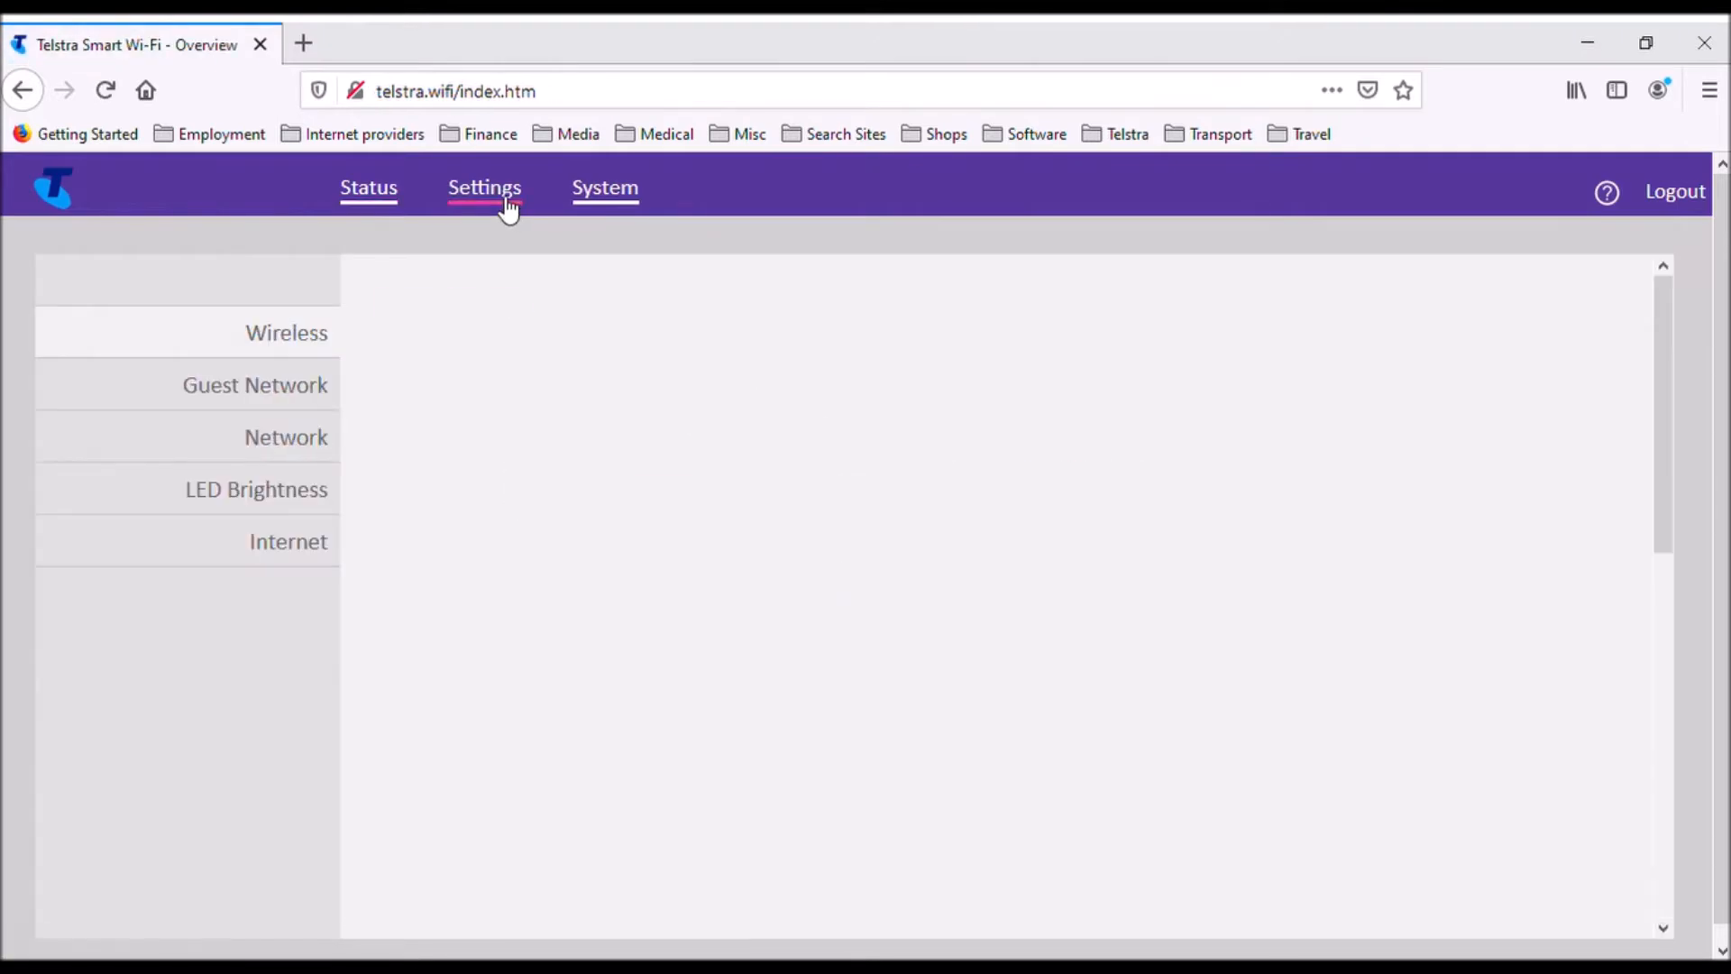
# Set the wireless Network Name/SSID to Private_N3 and enter the new Security Key
pyautogui.click(485, 187)
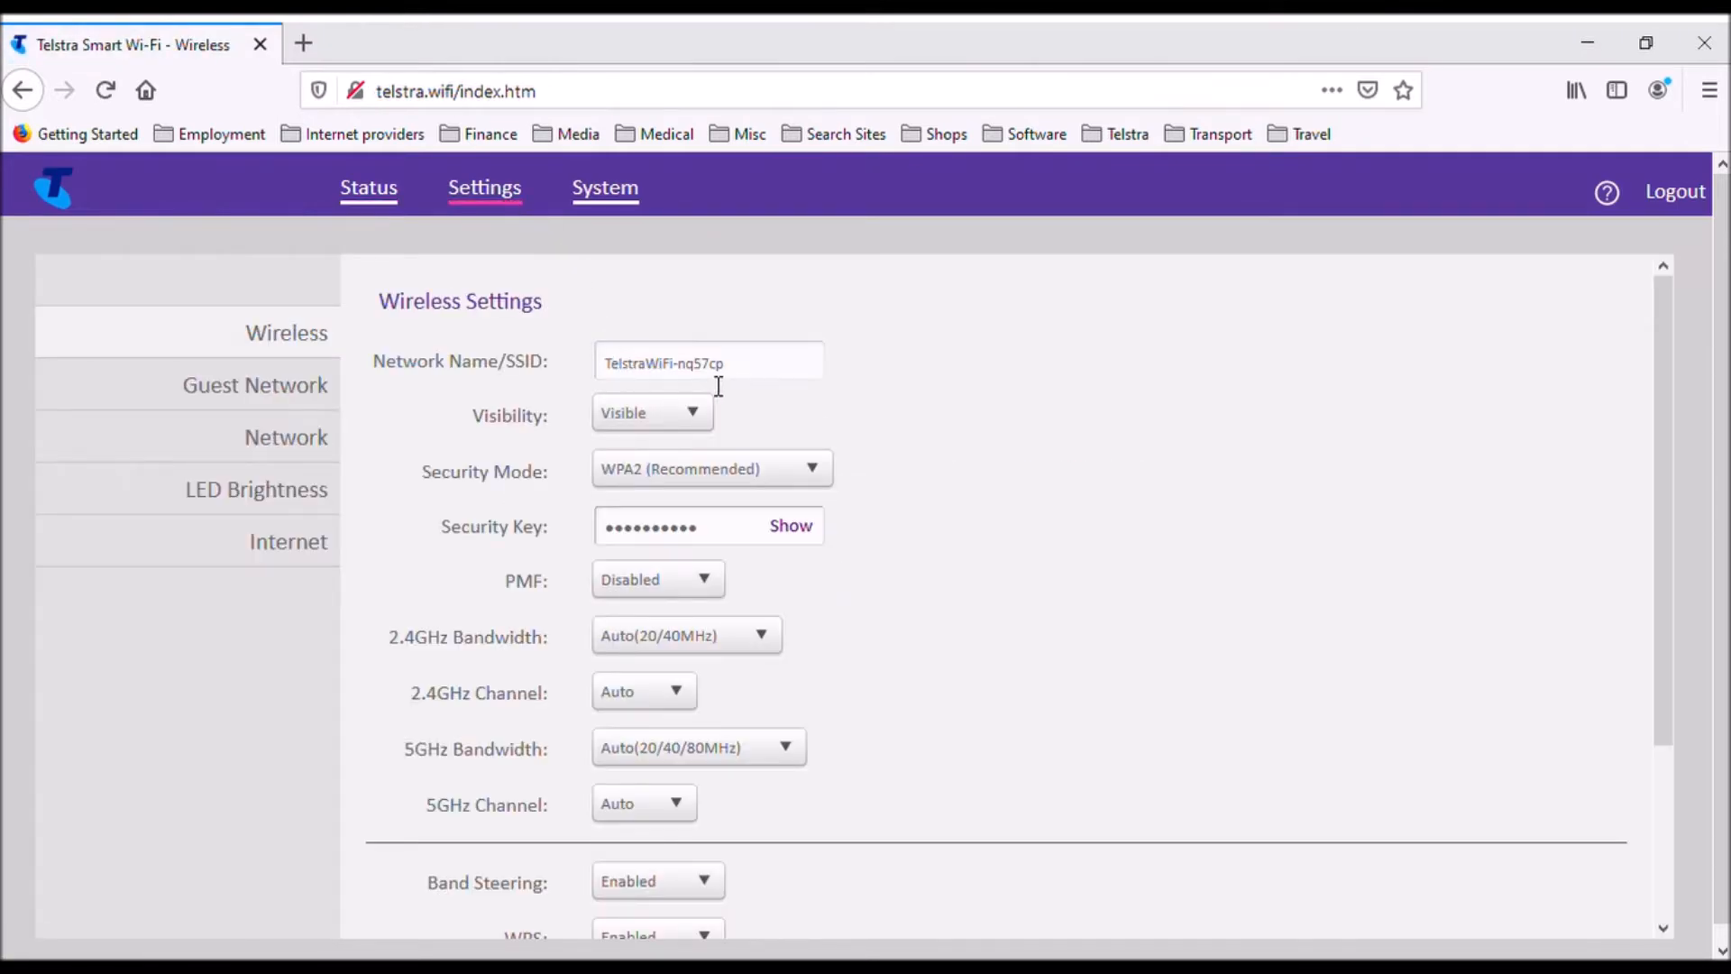
pyautogui.write('Private_N3')
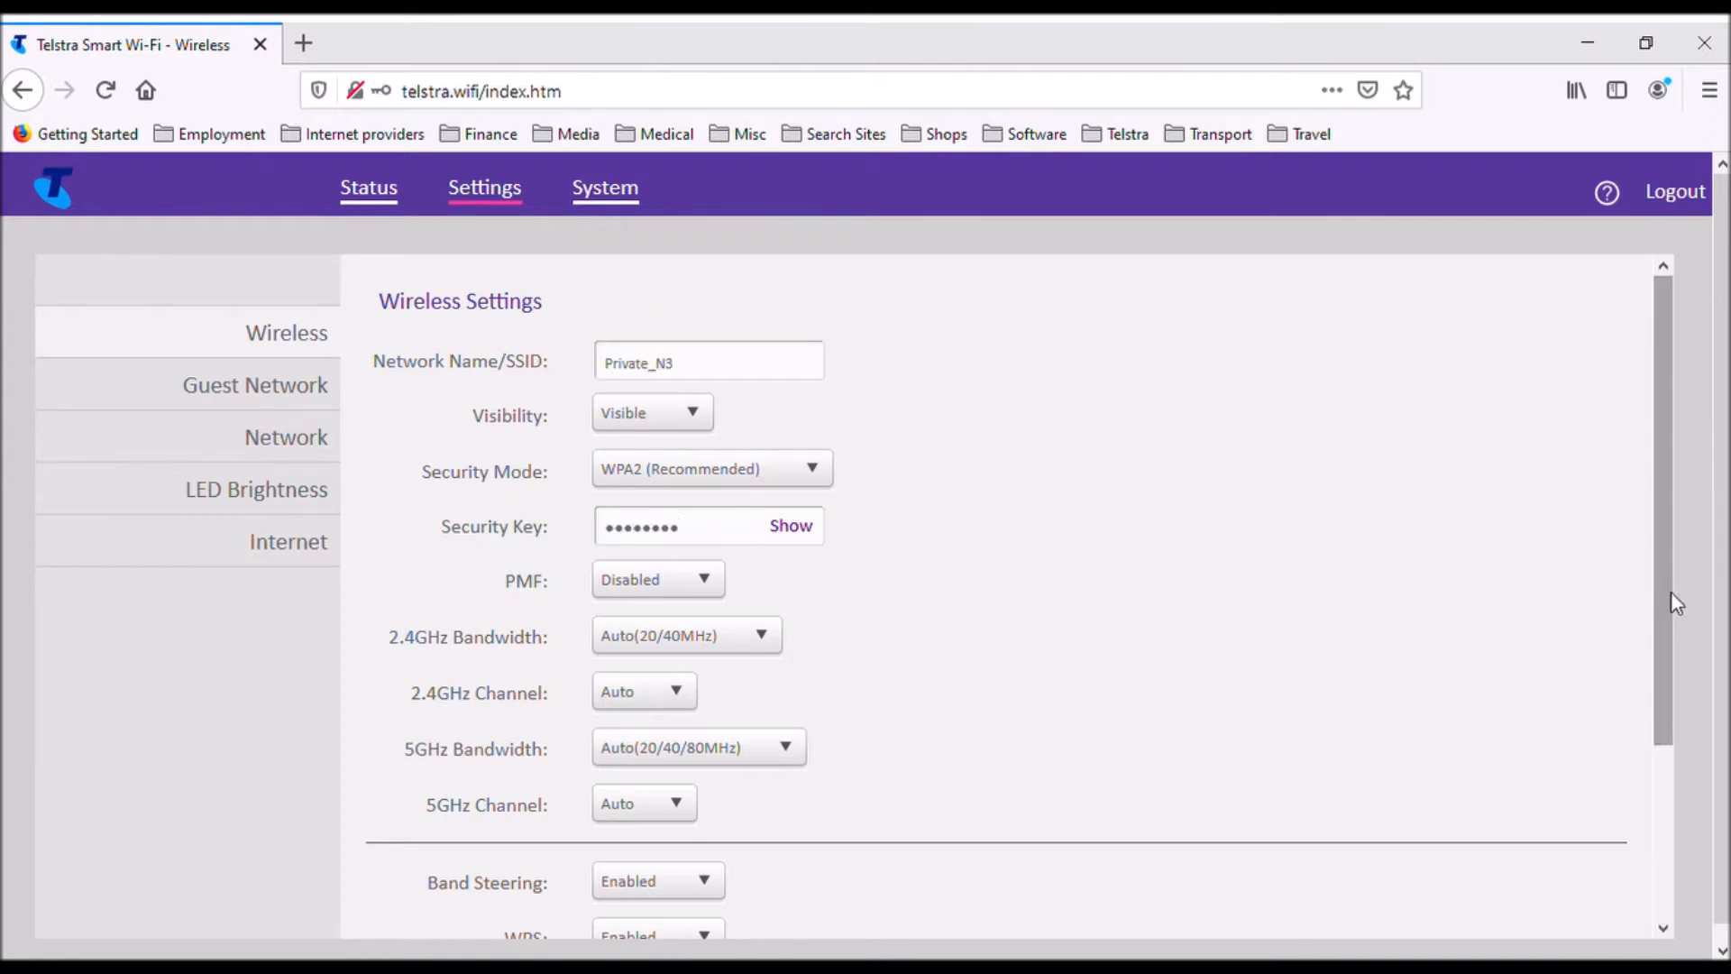
pyautogui.scroll(-3)
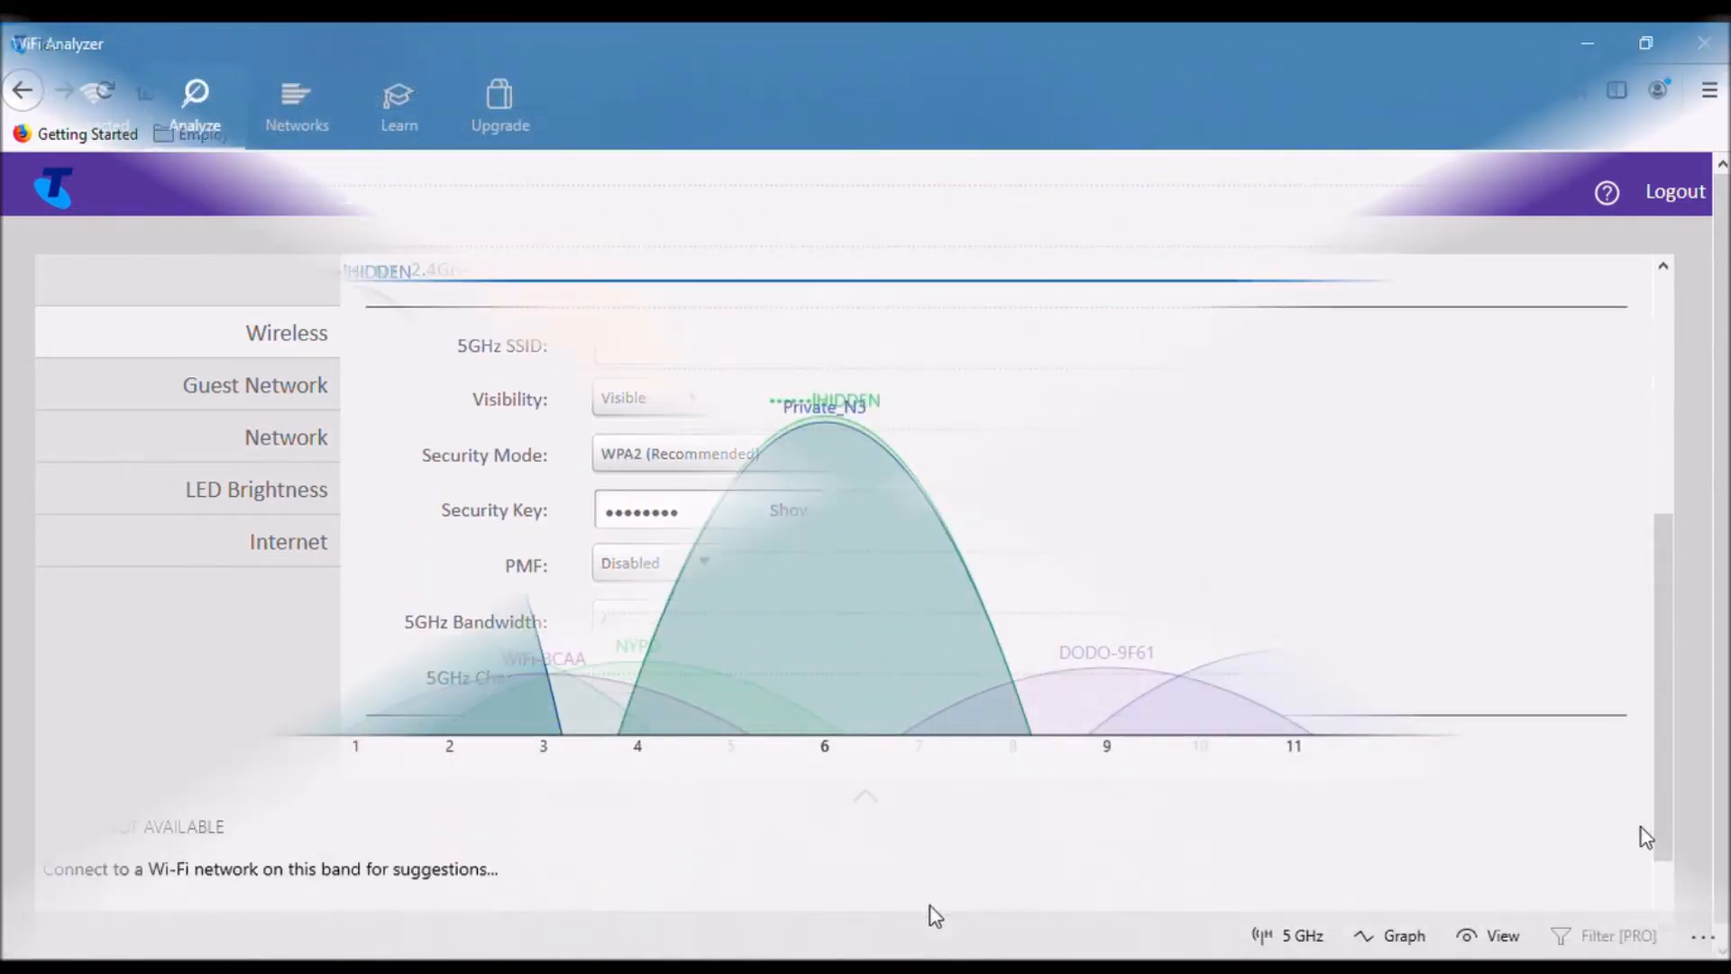
# Switch the Analyze channel graph from 2.4 GHz to the 5 GHz band showing Private_N3-5G on channel 157
pyautogui.click(1287, 959)
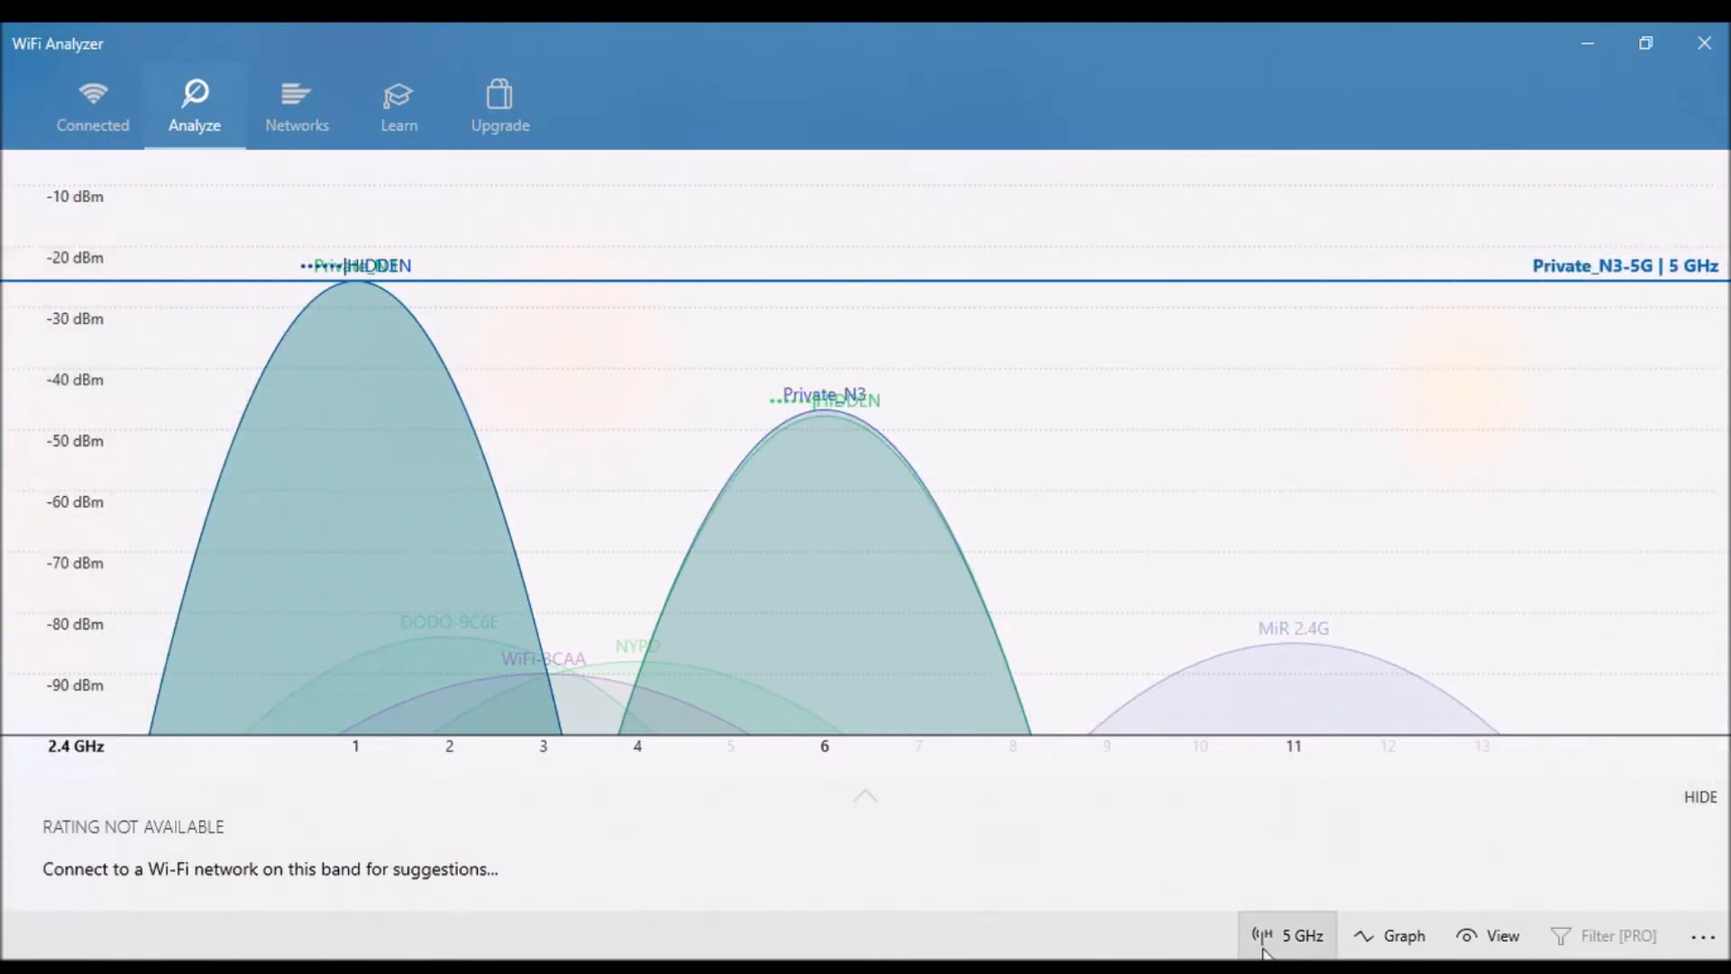
pyautogui.click(1286, 961)
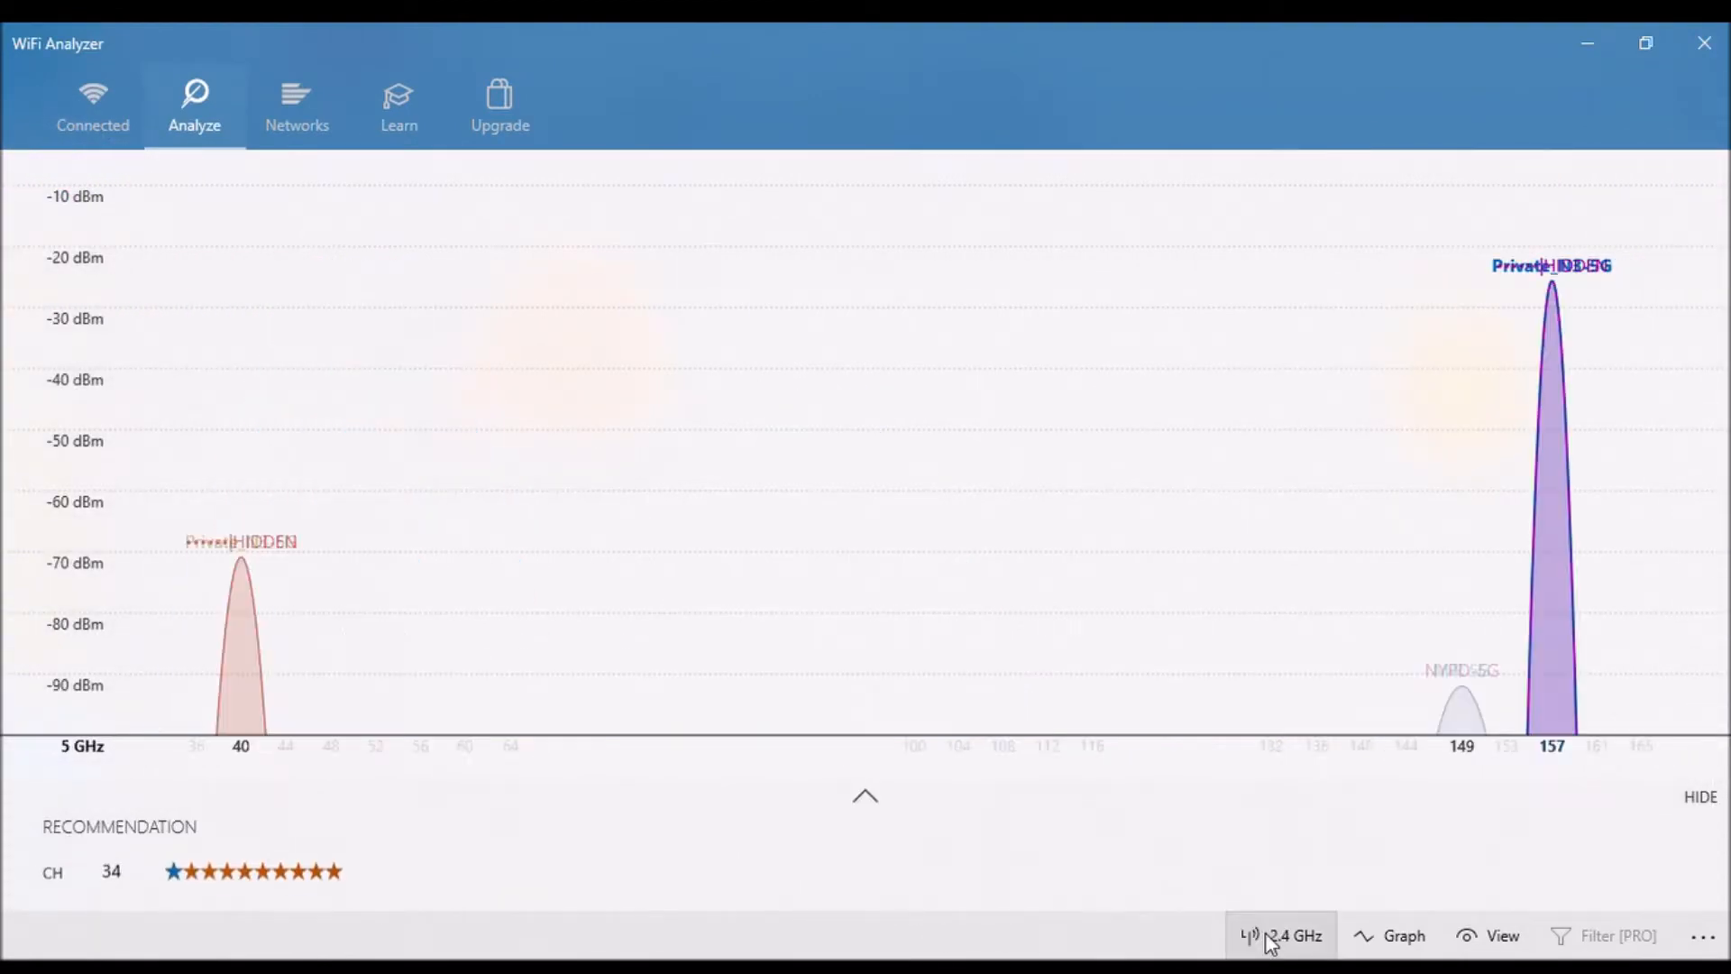